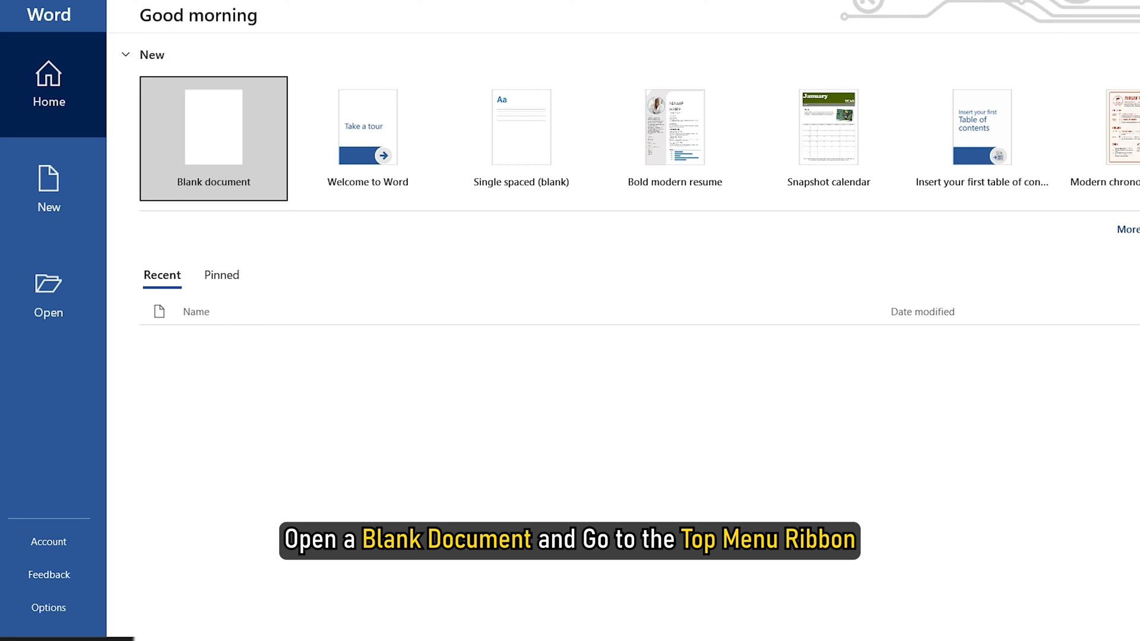
Step: Create a blank document containing the 48-point Calibri LOREM IPSUM heading
{"action": "left_click", "coordinate": [213, 139]}
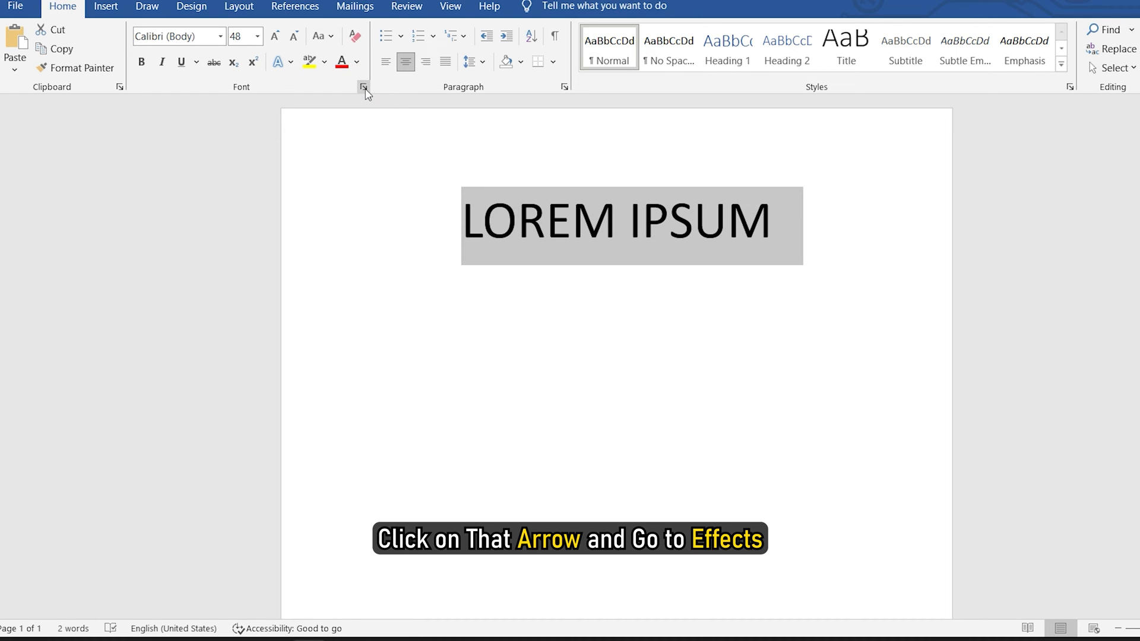
Step: Preview strikethrough on the heading in the Font dialog's Effects section
{"action": "left_click", "coordinate": [363, 87]}
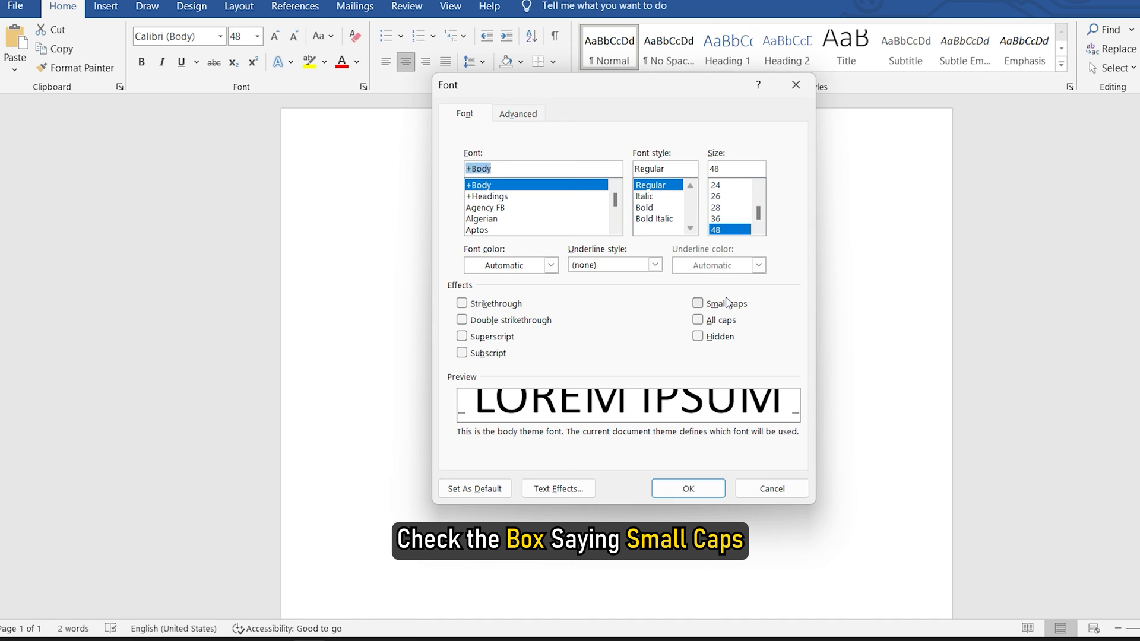
{"action": "left_click", "coordinate": [697, 303]}
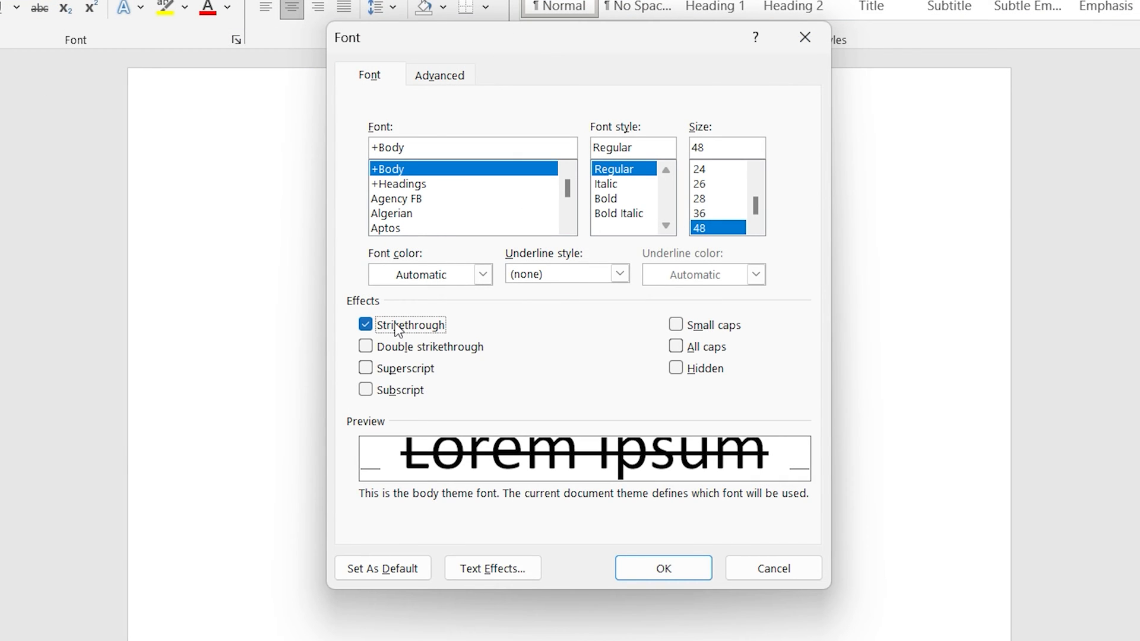
Step: Preview double strikethrough, then superscript, ending on subscript for the heading
{"action": "left_click", "coordinate": [366, 346]}
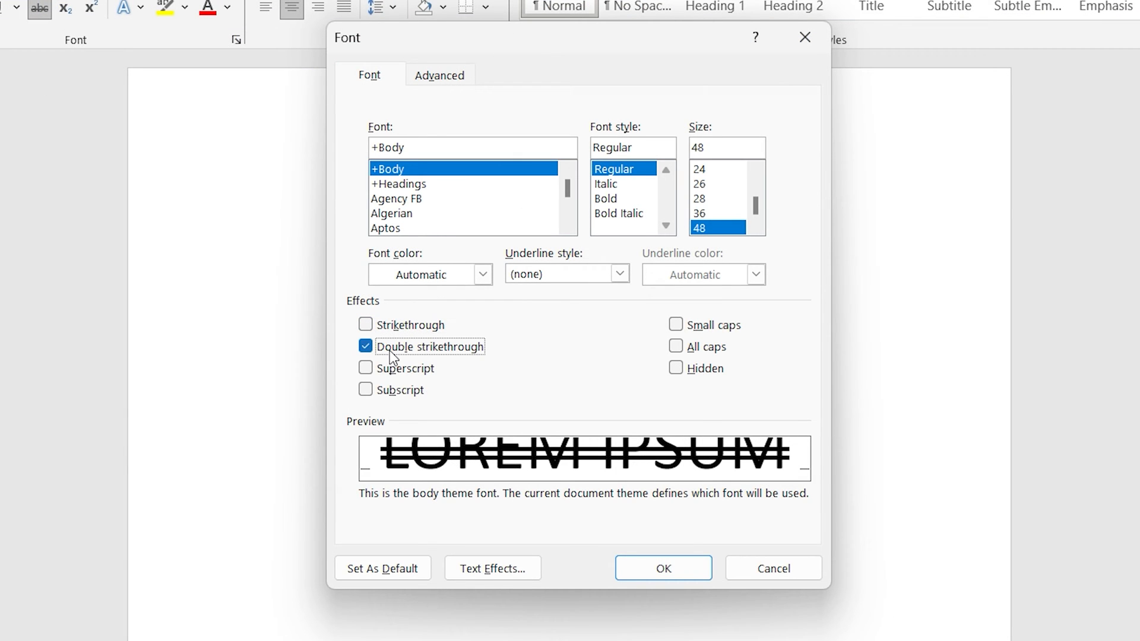
{"action": "left_click", "coordinate": [365, 389]}
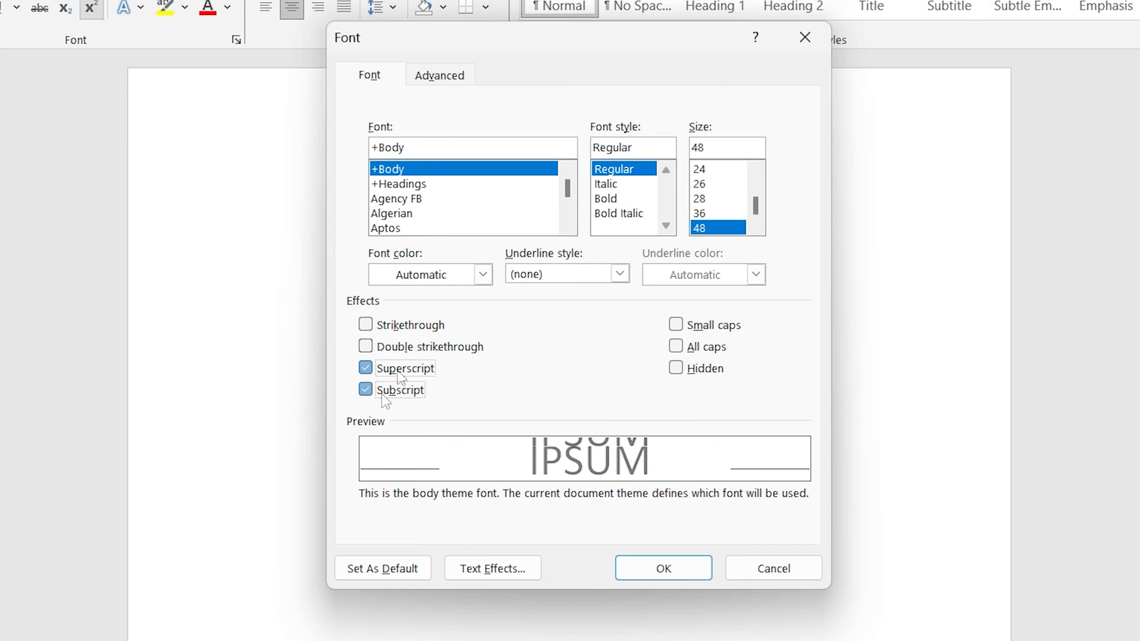
{"action": "left_click", "coordinate": [365, 367]}
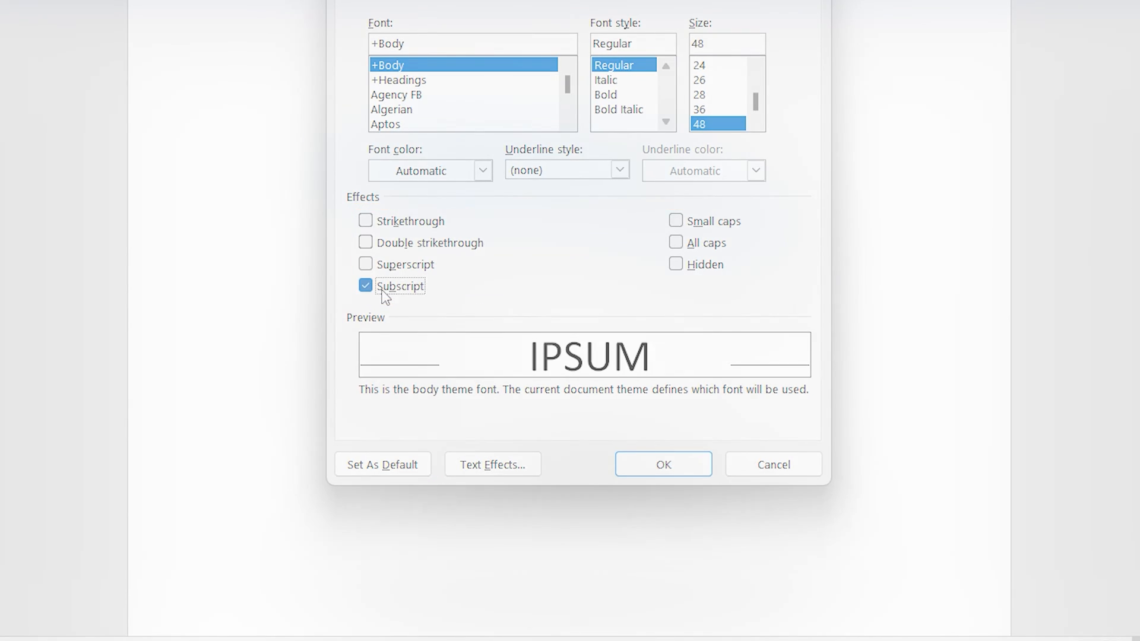
Step: Cancel the Font dialog, leaving LOREM IPSUM in its original plain style
{"action": "left_click", "coordinate": [661, 464]}
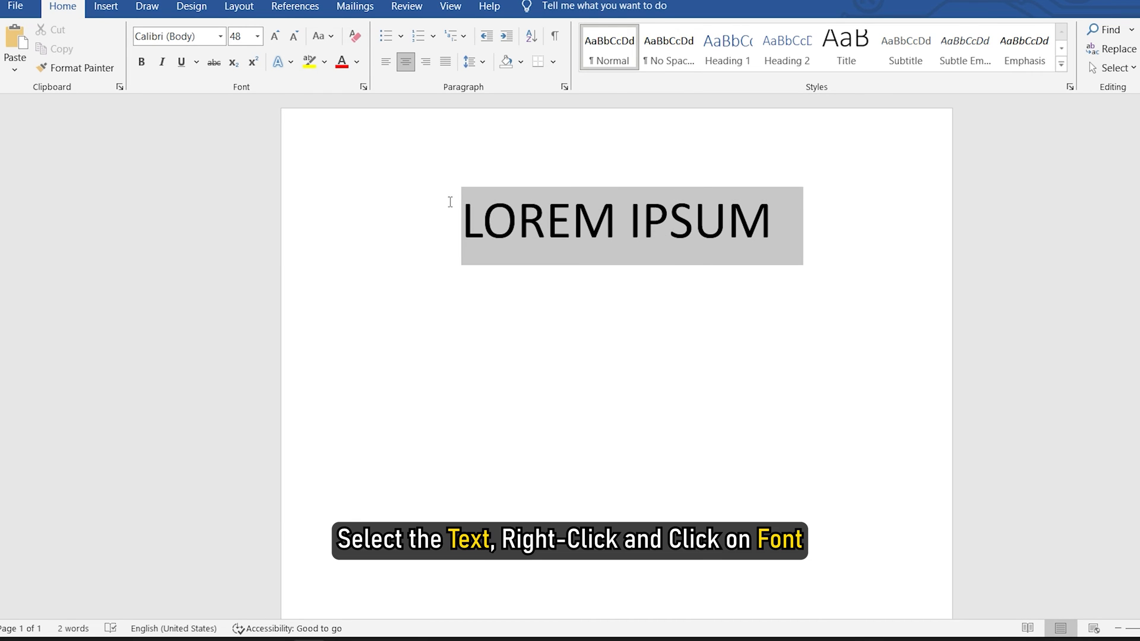
Step: Reopen Font settings from the heading's right-click menu and enable Small caps
{"action": "right_click", "coordinate": [625, 221]}
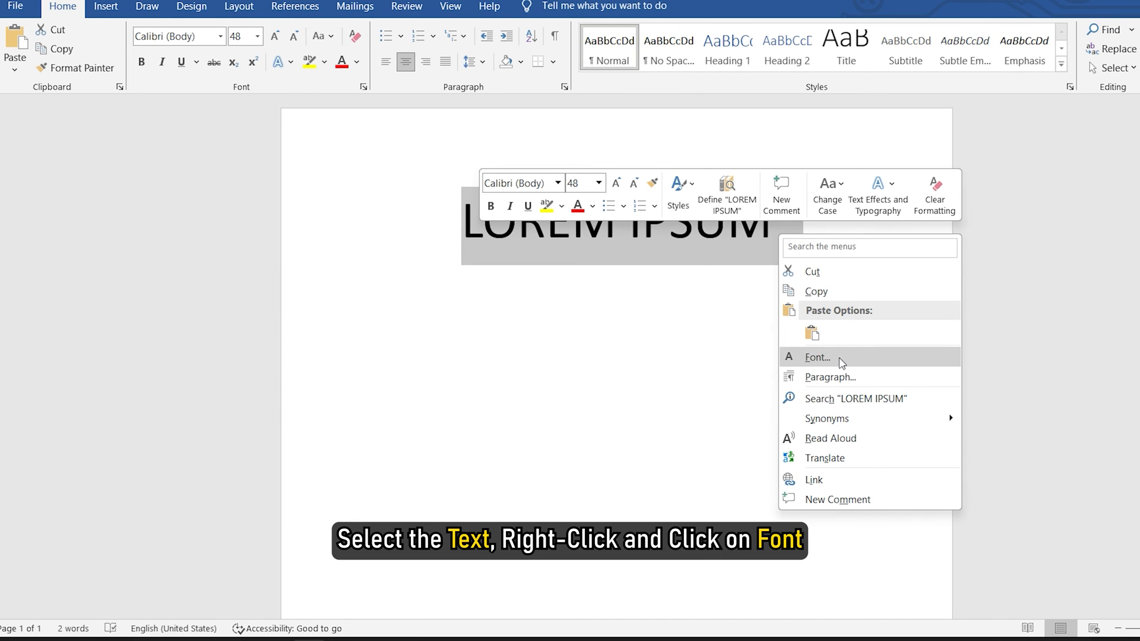
{"action": "left_click", "coordinate": [817, 356]}
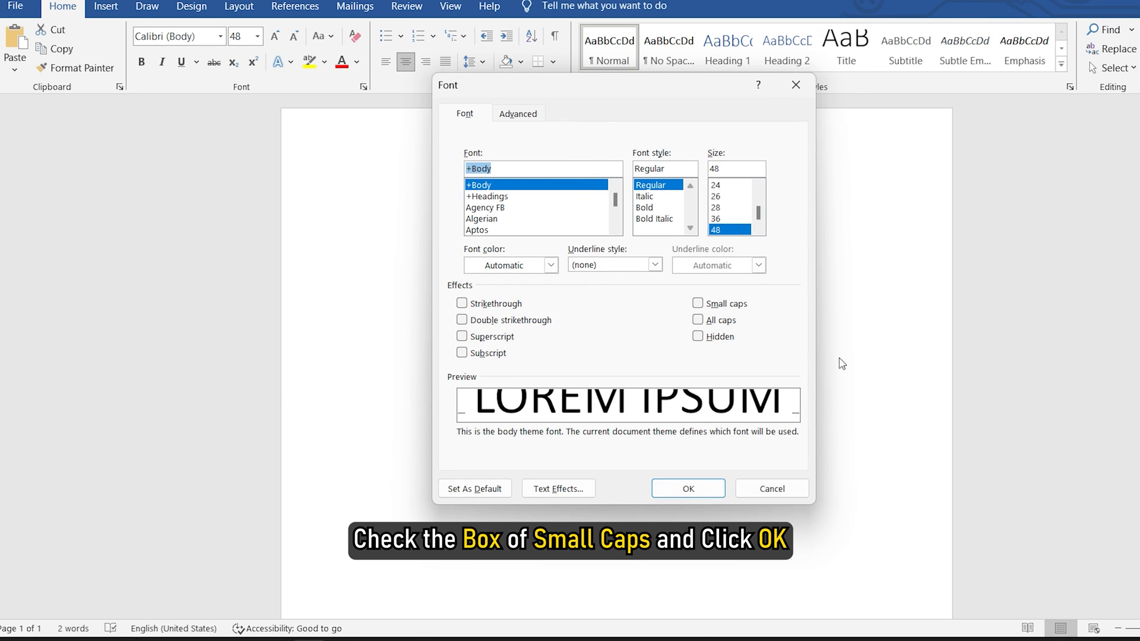
{"action": "left_click", "coordinate": [697, 303]}
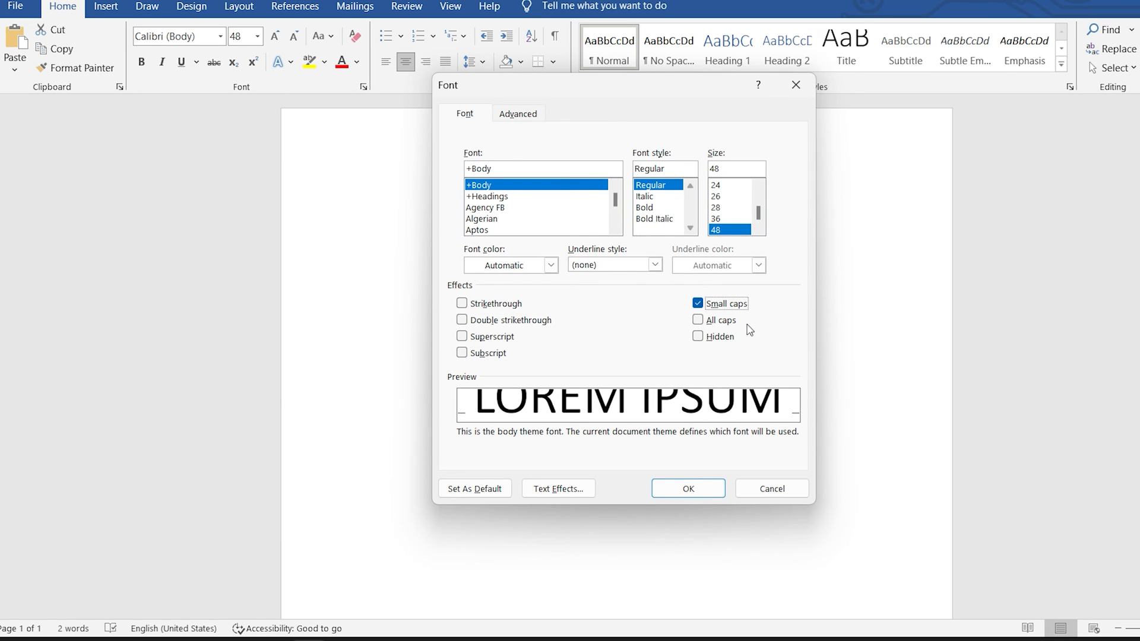